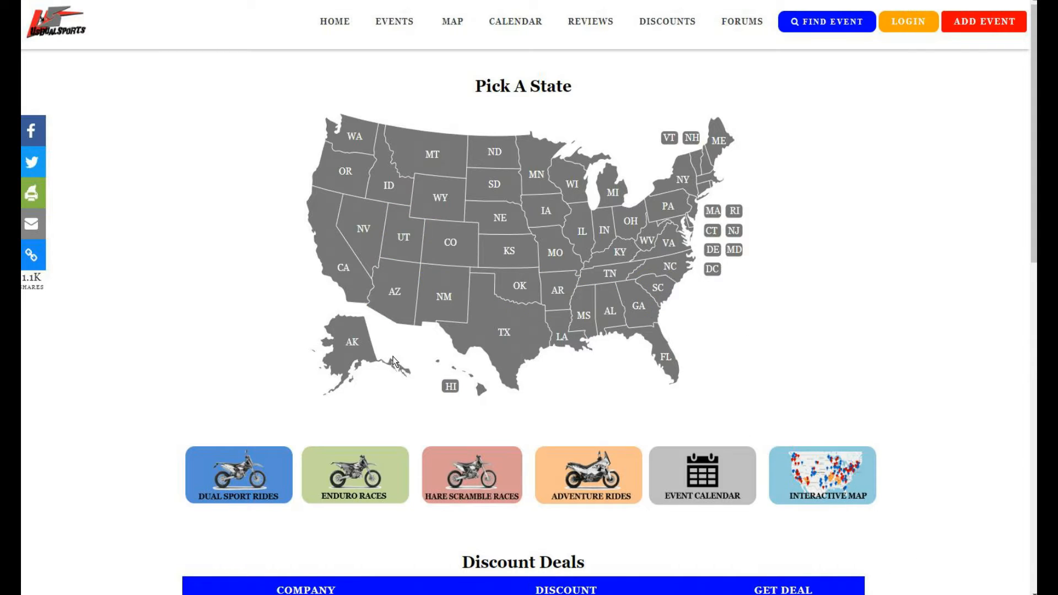
pyautogui.moveTo(404, 501)
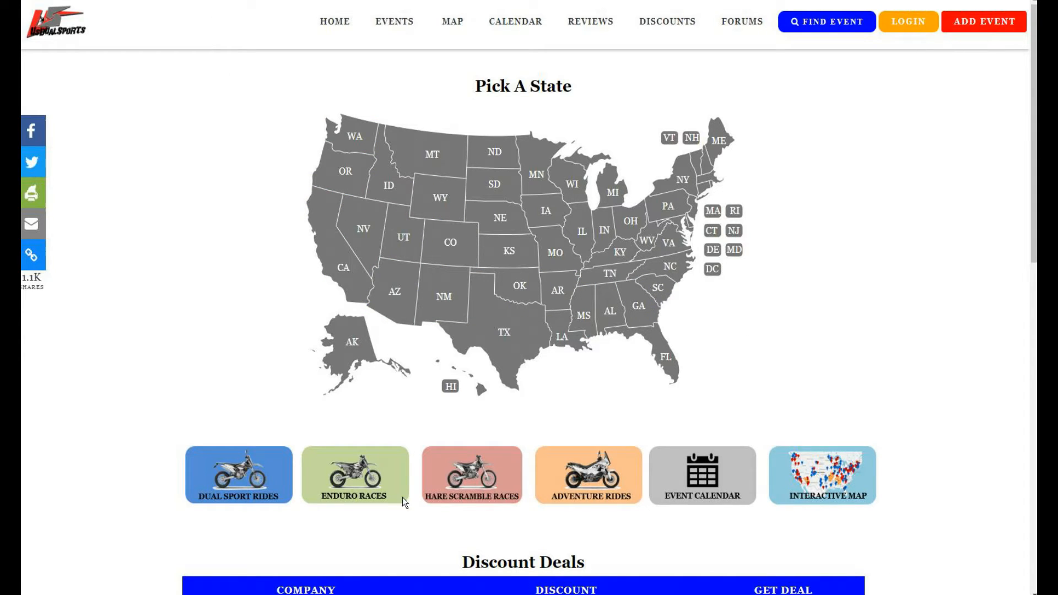
pyautogui.moveTo(341, 263)
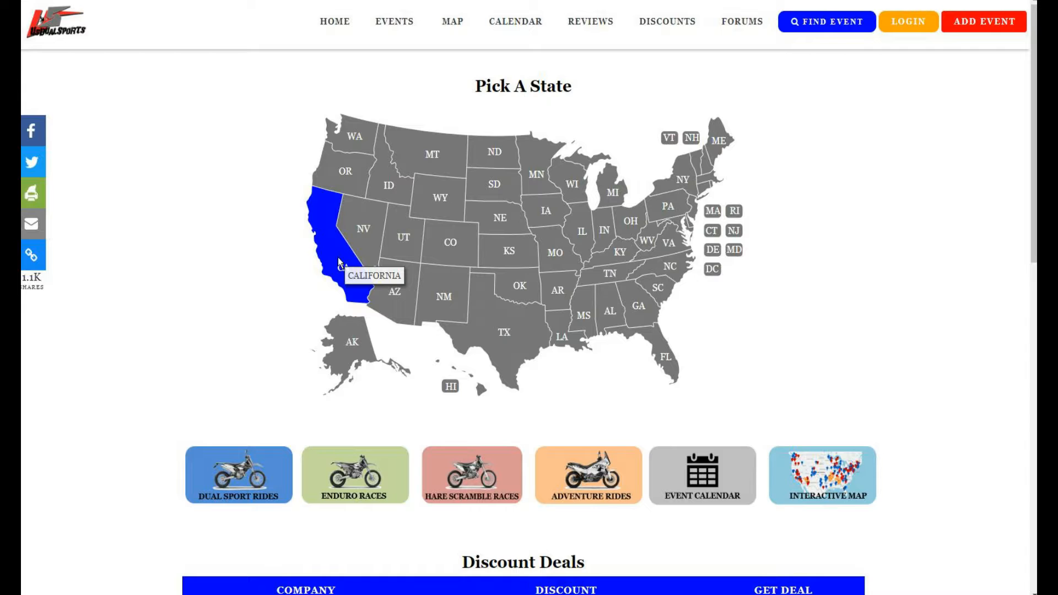
# - Scroll the homepage down and back up to bring the Pick A State map into view
pyautogui.scroll(-3)
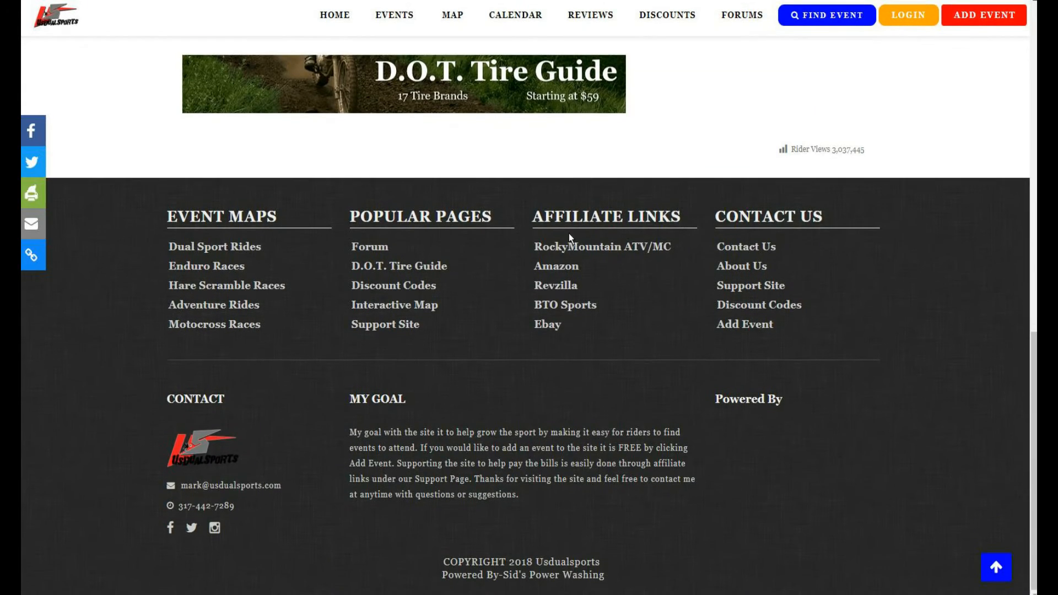
pyautogui.moveTo(564, 304)
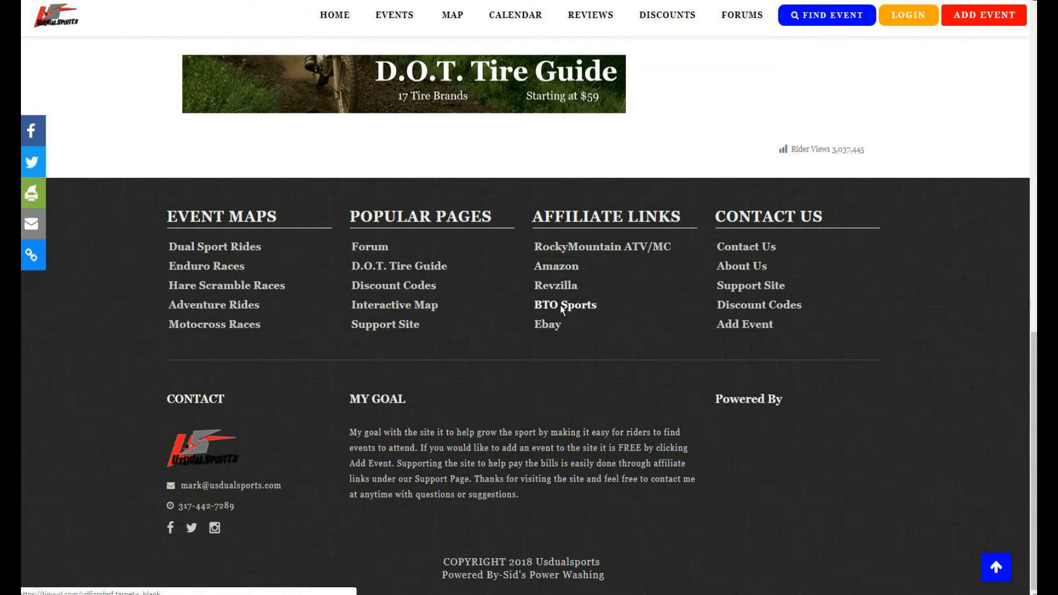
pyautogui.moveTo(540, 279)
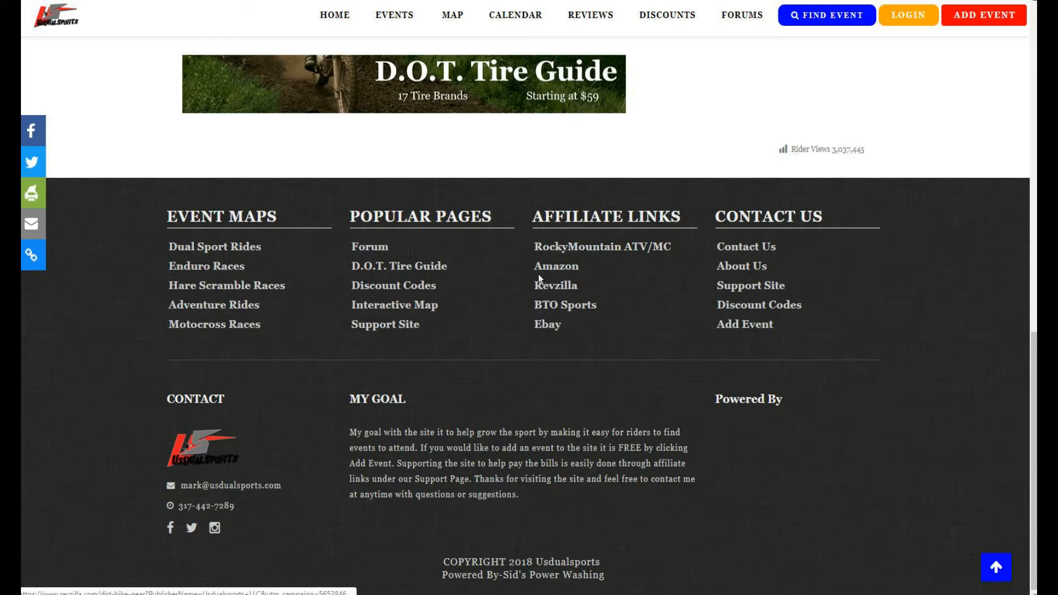
pyautogui.moveTo(565, 262)
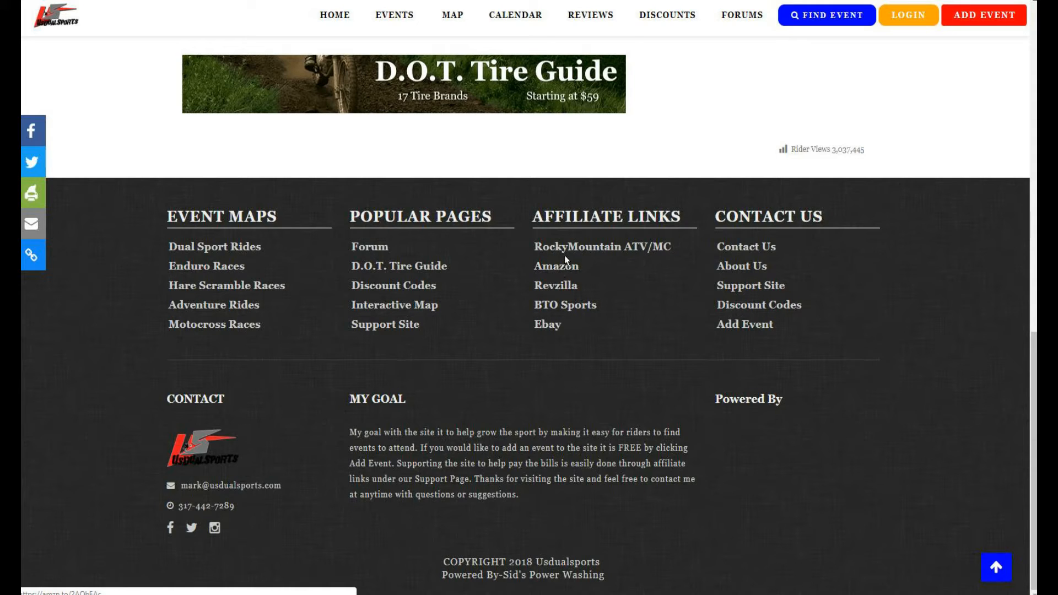
pyautogui.scroll(3)
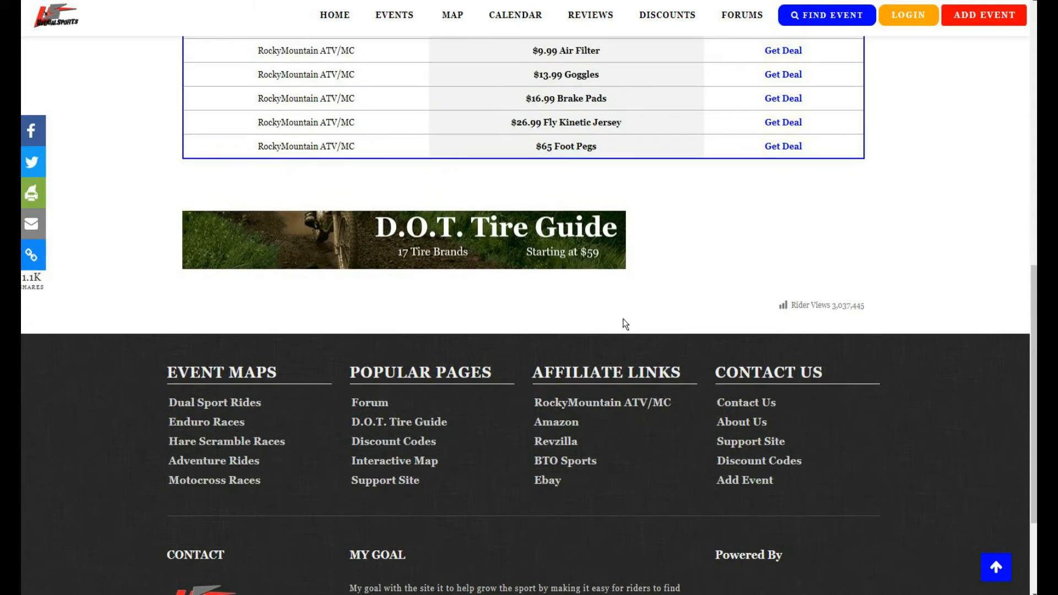
pyautogui.scroll(3)
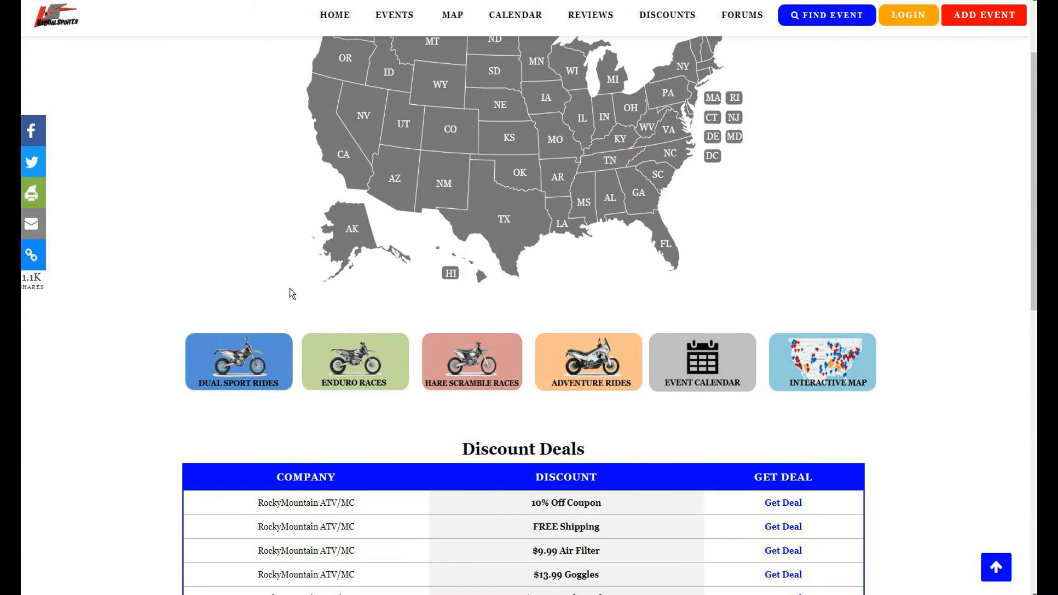
pyautogui.scroll(3)
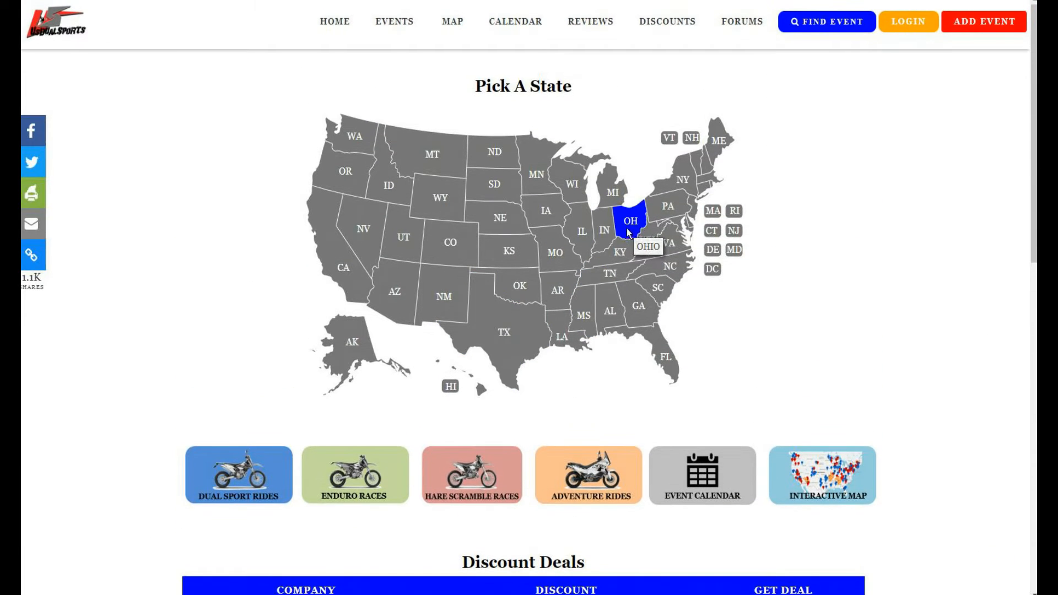
pyautogui.moveTo(617, 253)
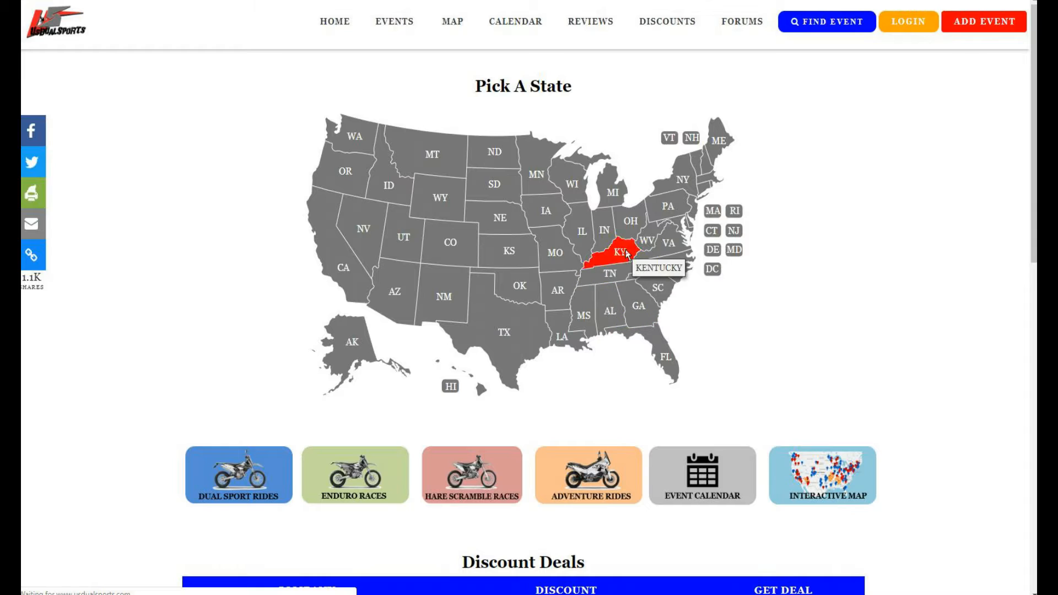
pyautogui.moveTo(609, 273)
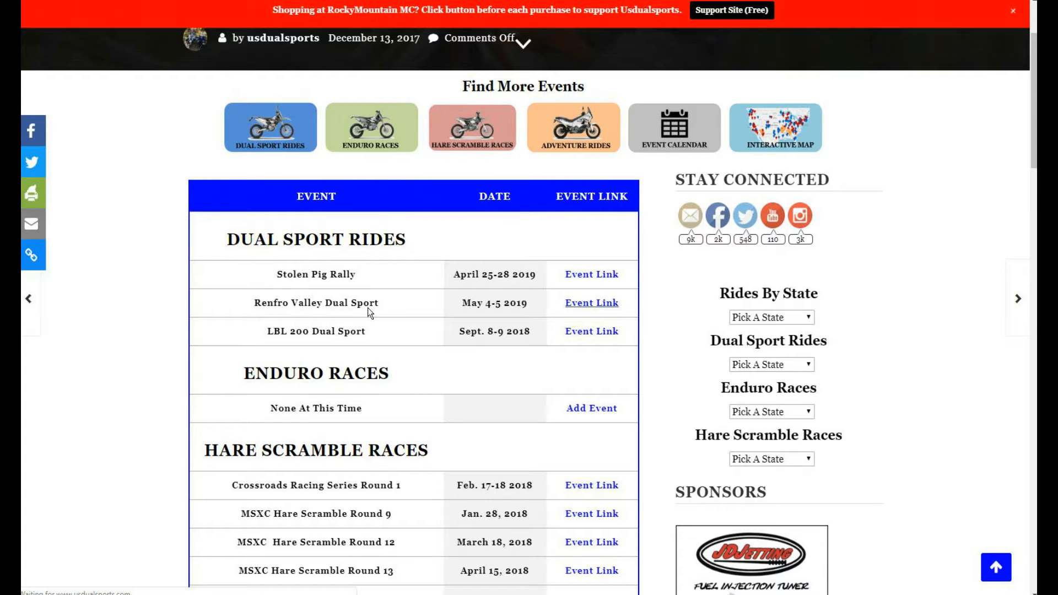
# - View the Renfro Valley Dual Sport event details and discounted hotels from the events table
pyautogui.click(590, 302)
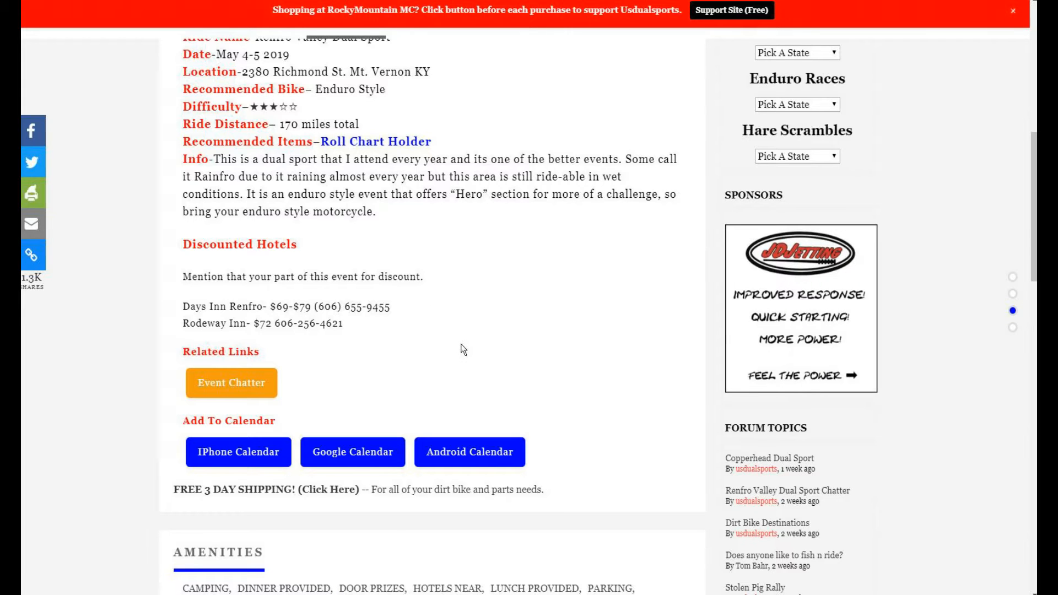
pyautogui.scroll(3)
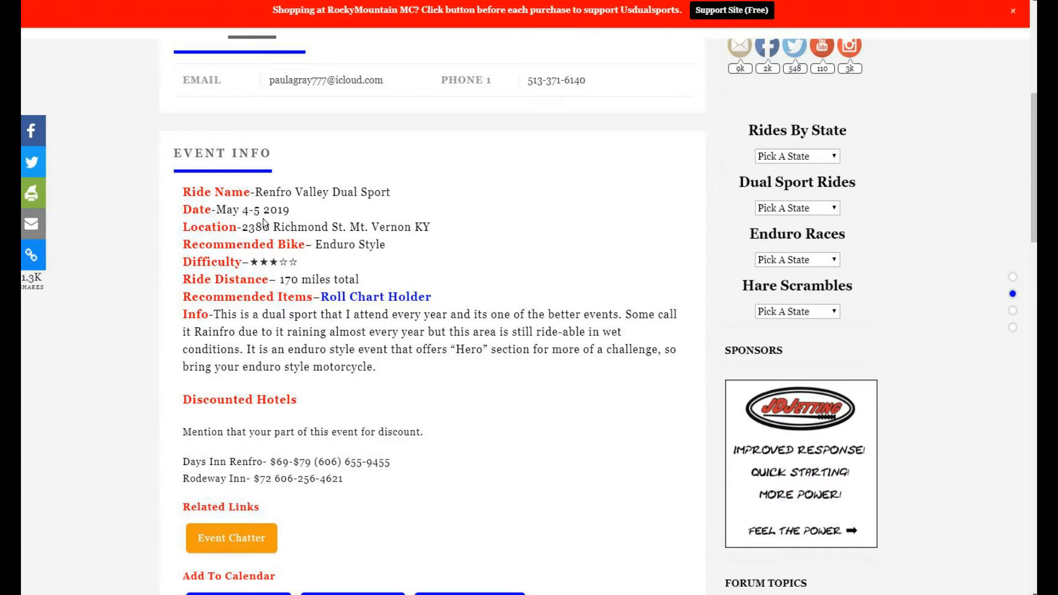
pyautogui.moveTo(269, 216)
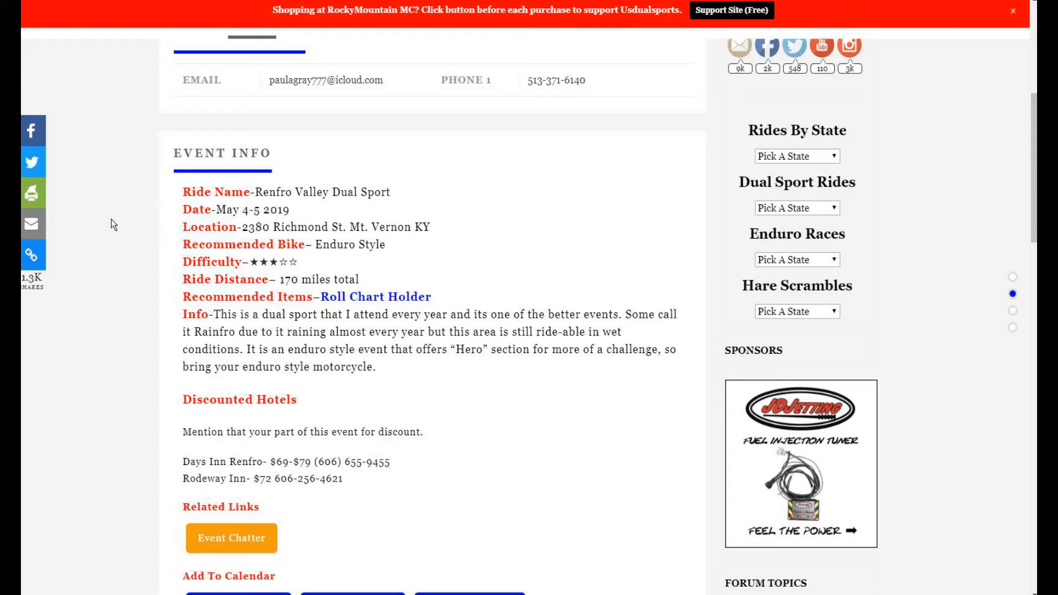
pyautogui.scroll(3)
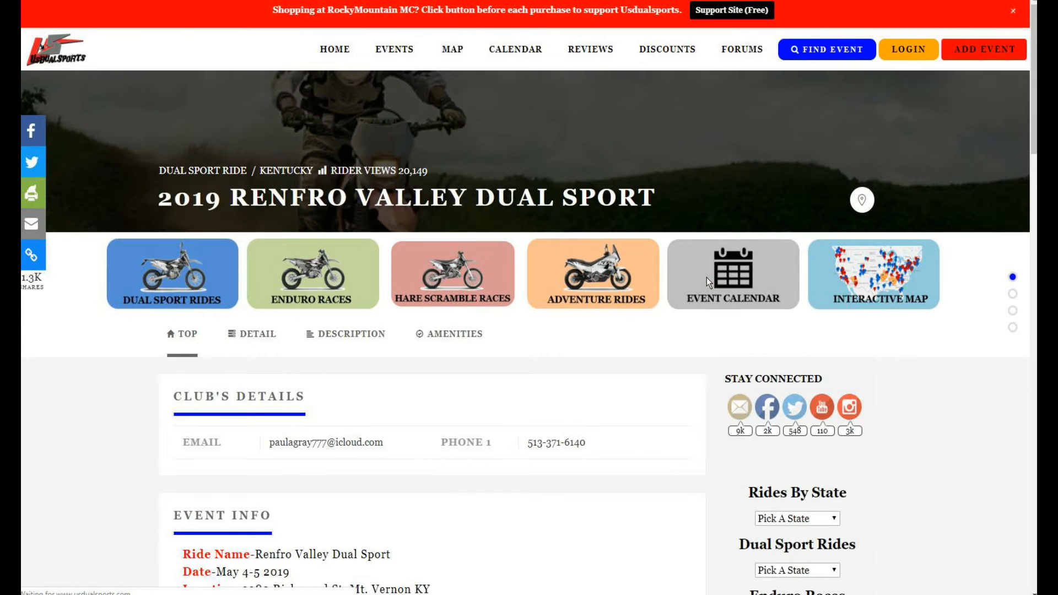
# - Show the January 2019 event calendar filtered to the Dual Sport Ride category
pyautogui.click(732, 273)
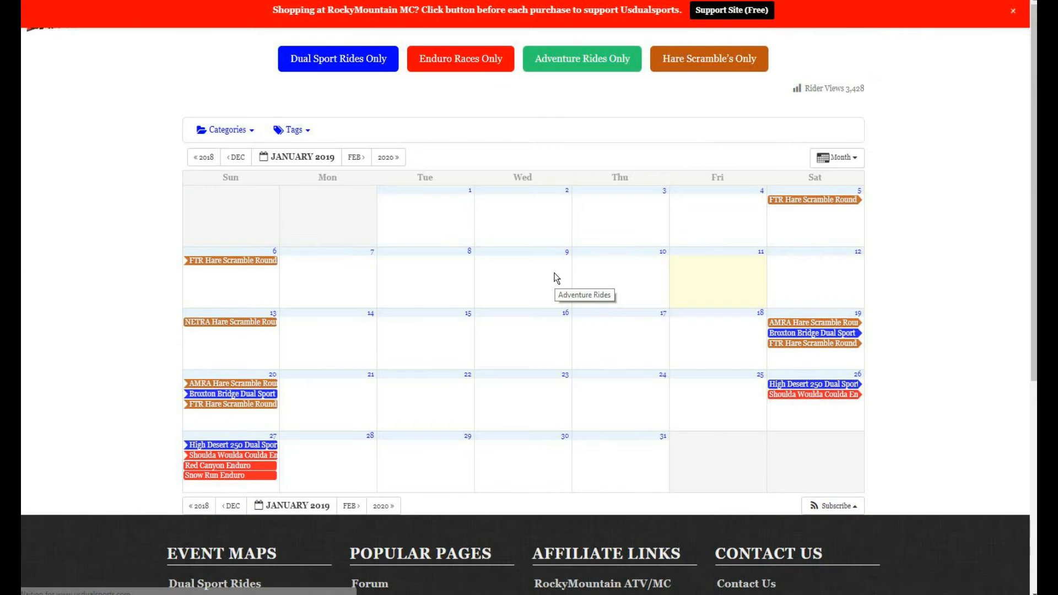
pyautogui.click(225, 163)
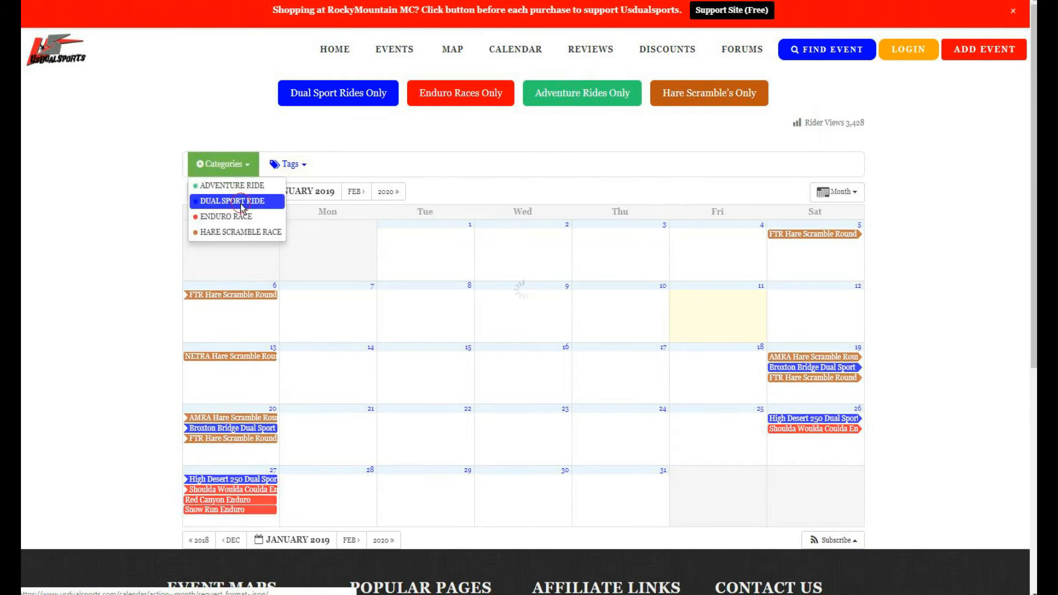
pyautogui.click(231, 200)
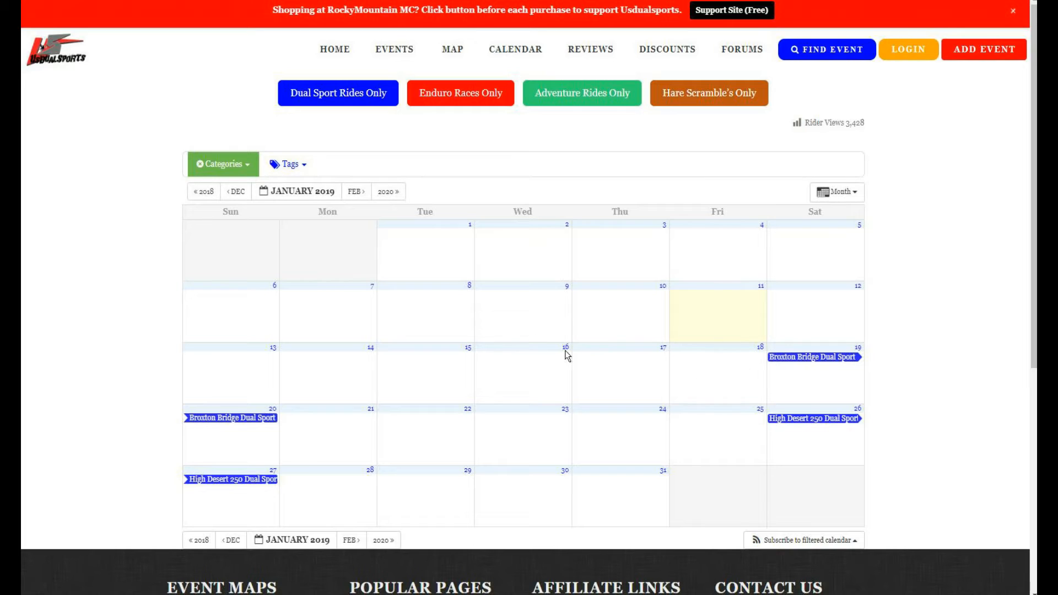
pyautogui.moveTo(687, 369)
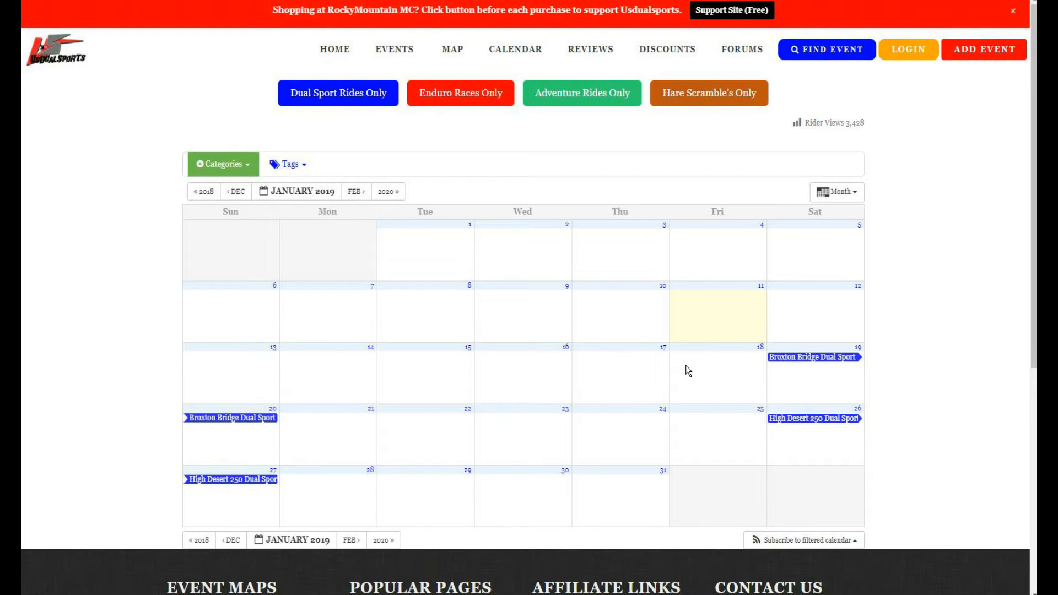
pyautogui.moveTo(771, 537)
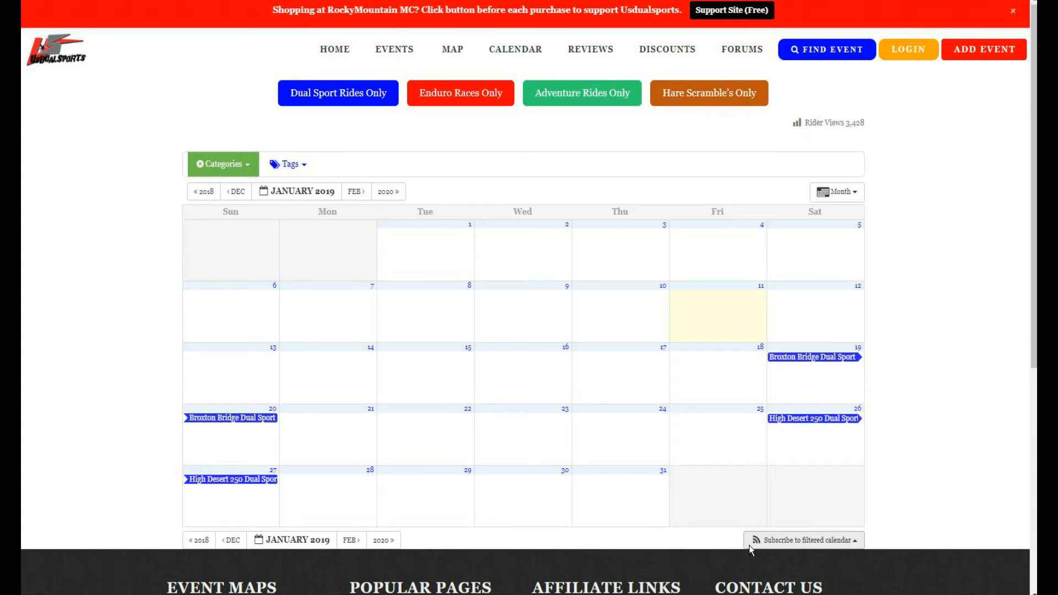
# - View the subscribe-to-filtered-calendar options, then clear the Dual Sport Ride category filter
pyautogui.click(803, 539)
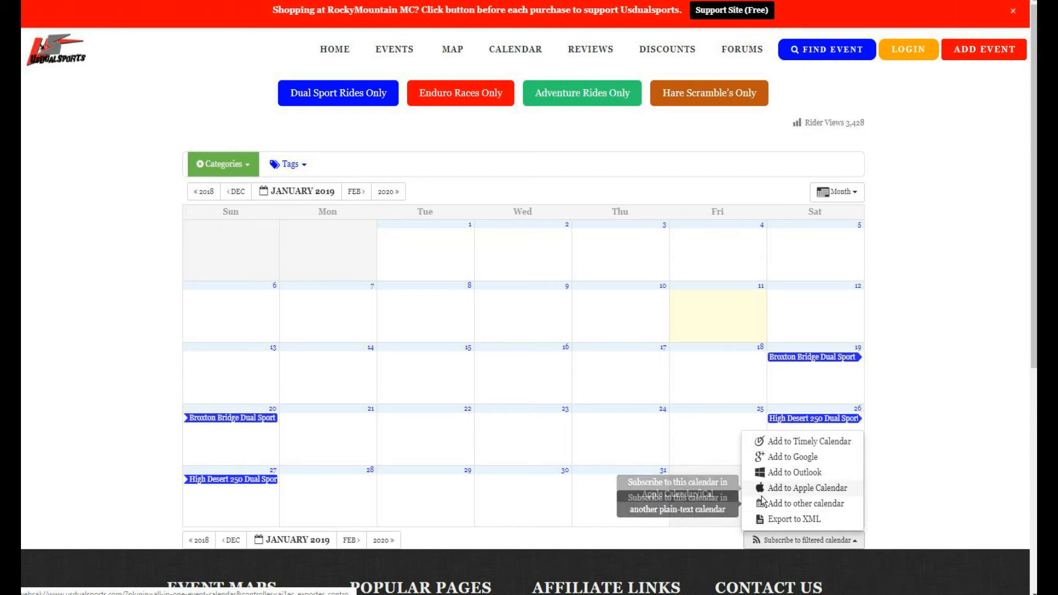
pyautogui.moveTo(767, 512)
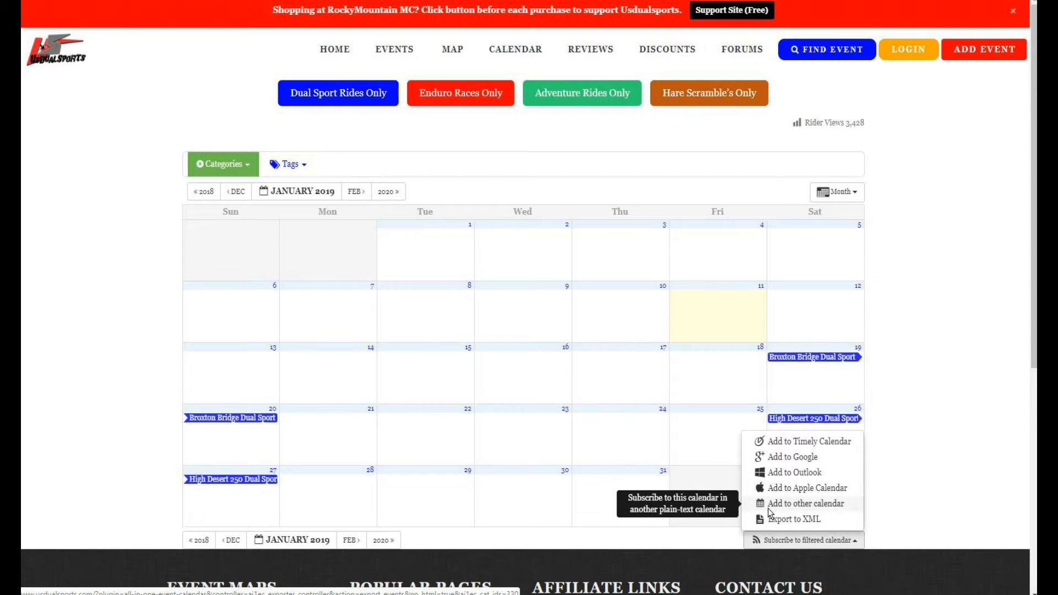
pyautogui.moveTo(784, 464)
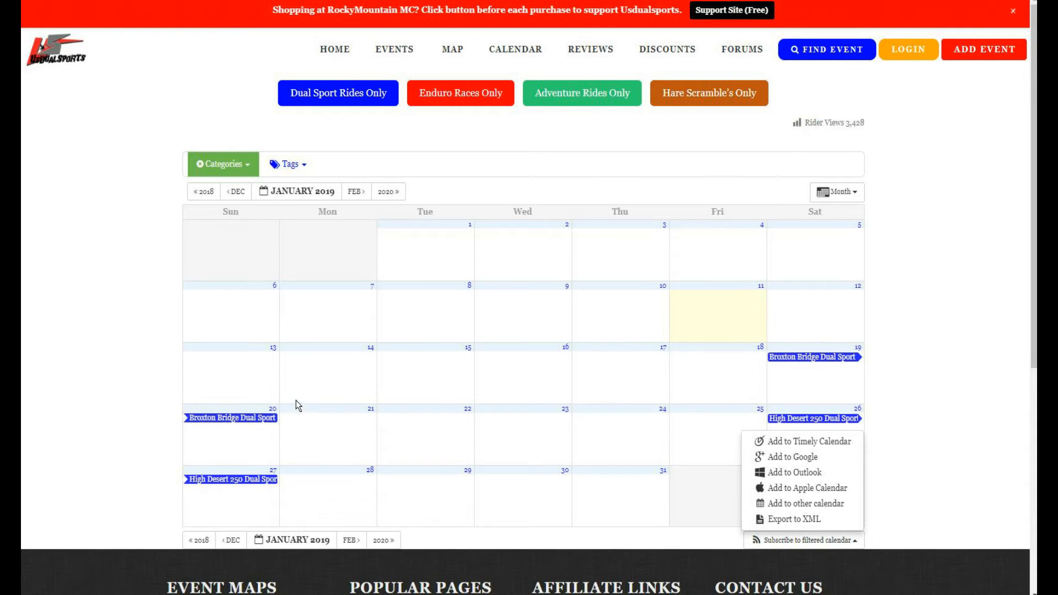
pyautogui.moveTo(262, 419)
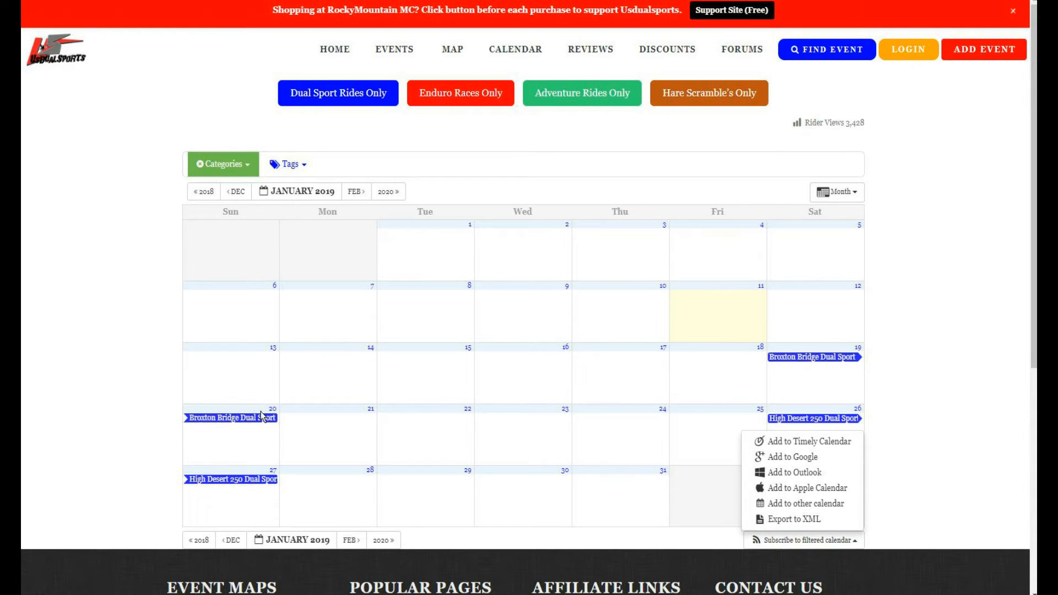
pyautogui.moveTo(263, 406)
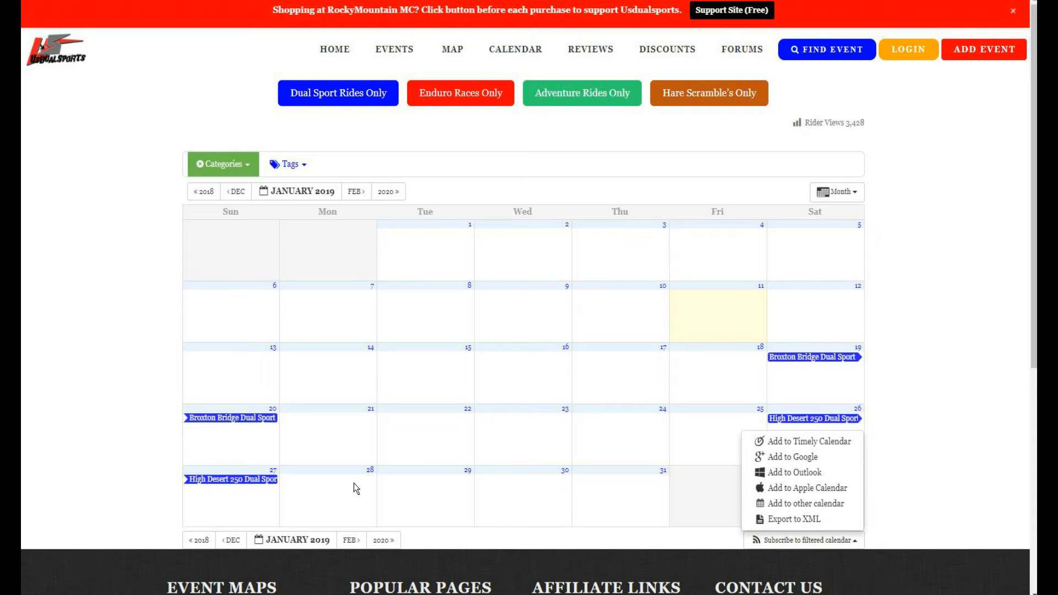
pyautogui.click(223, 163)
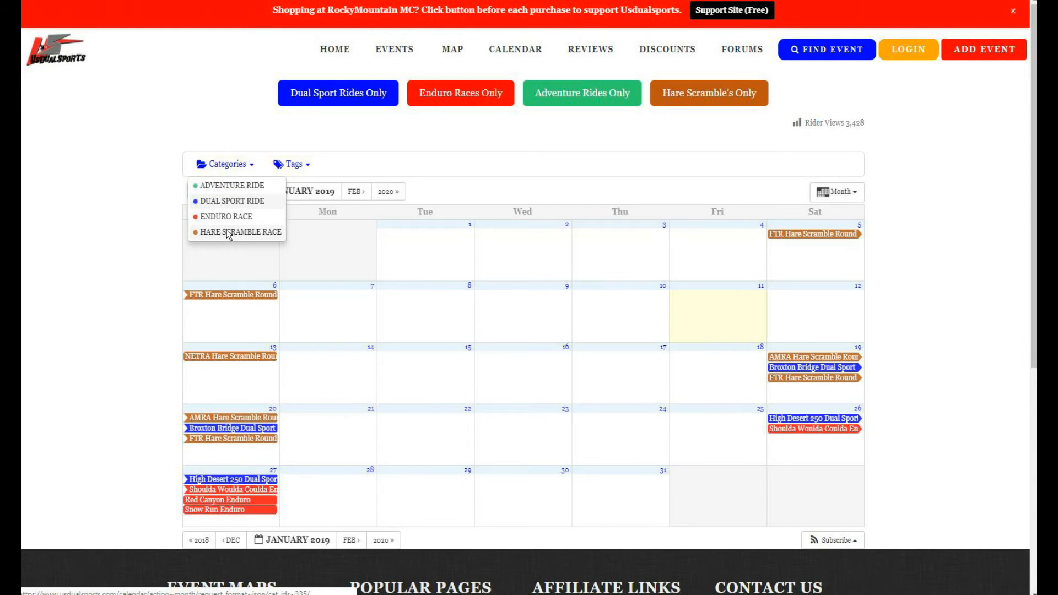
# - Filter to Hare Scramble Race events with the IXCR tag, leaving January 2019 empty
pyautogui.click(289, 164)
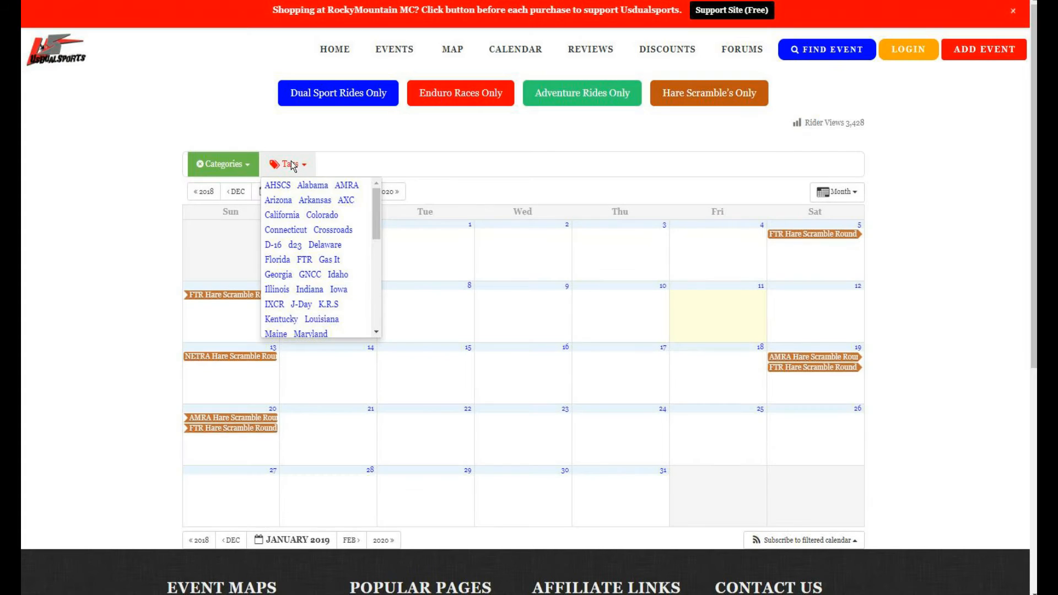
pyautogui.click(274, 304)
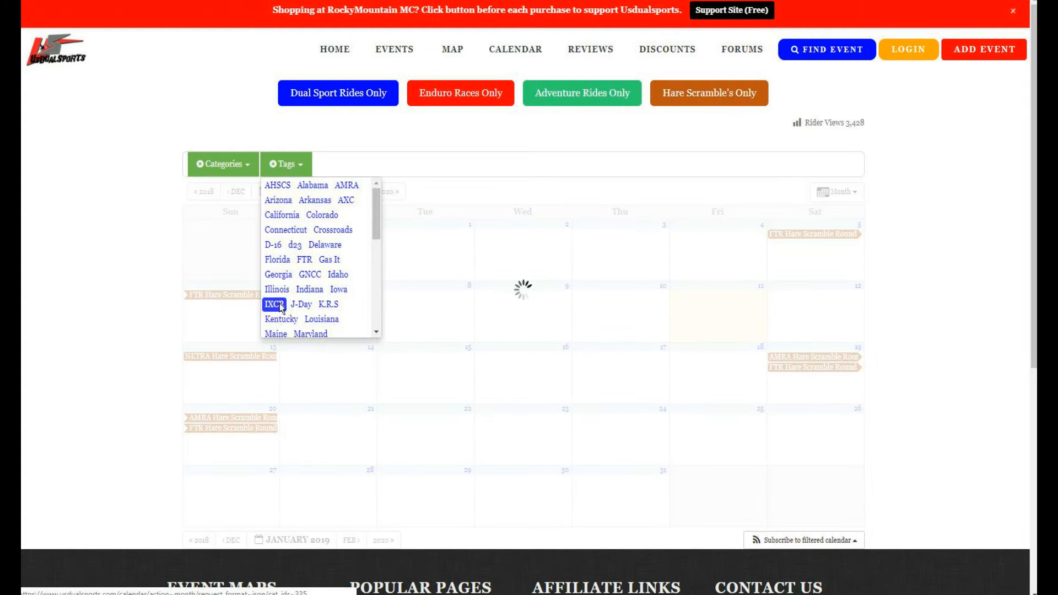
pyautogui.click(274, 304)
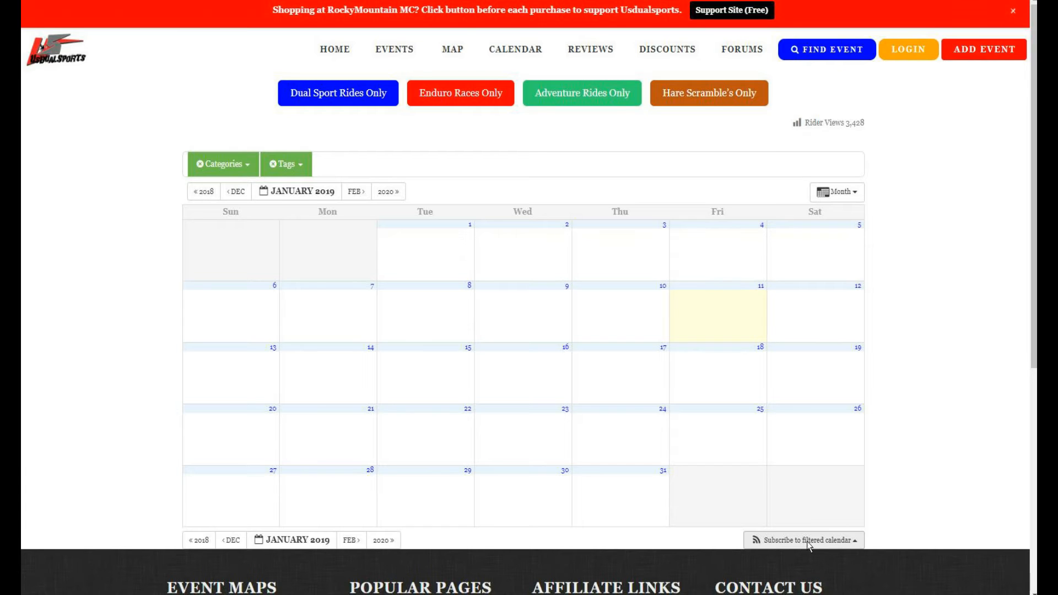
pyautogui.moveTo(227, 298)
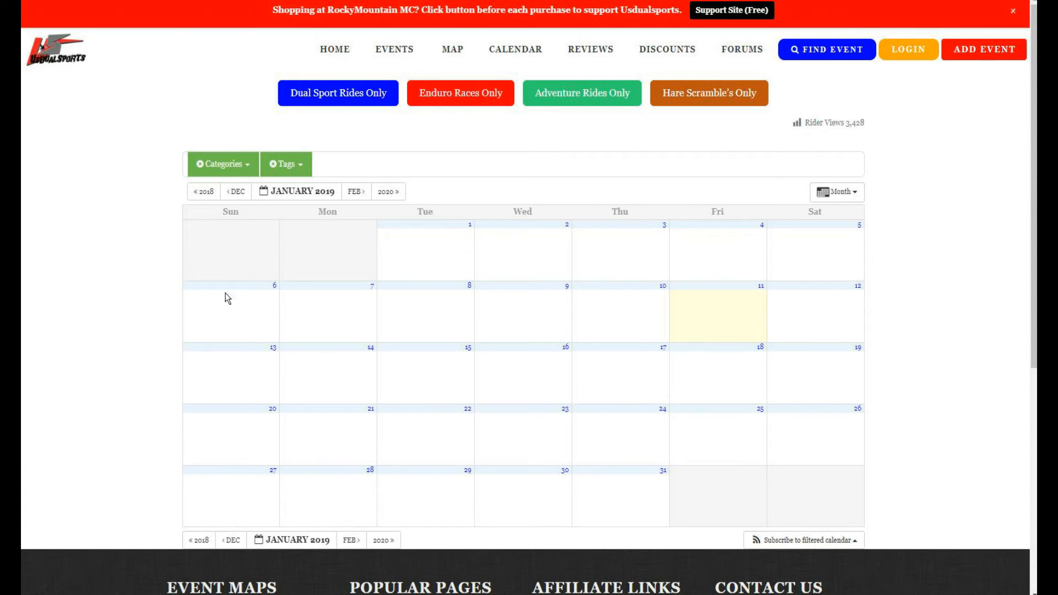
pyautogui.click(285, 164)
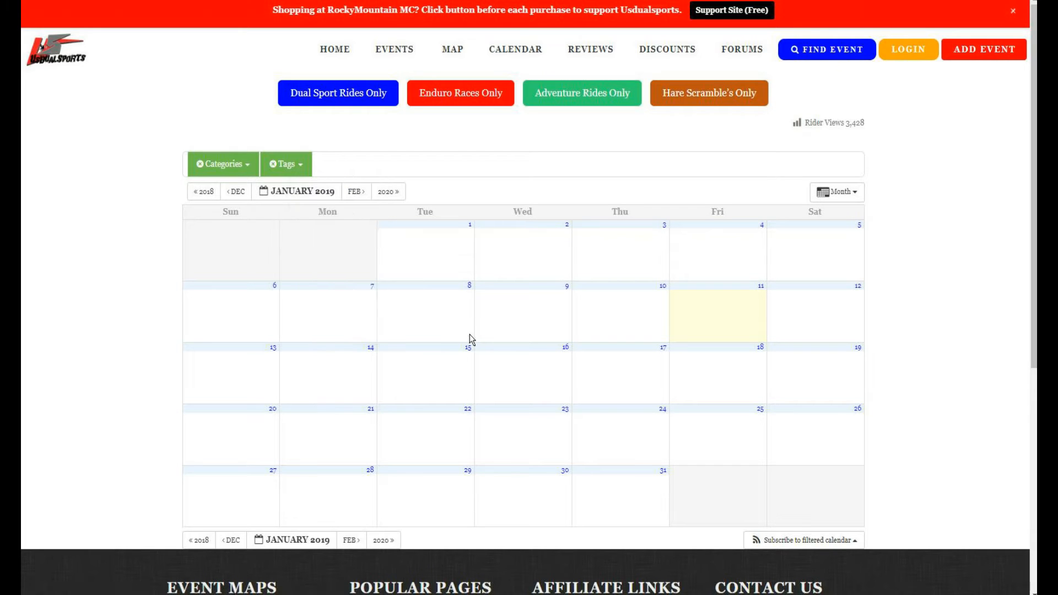
pyautogui.click(287, 164)
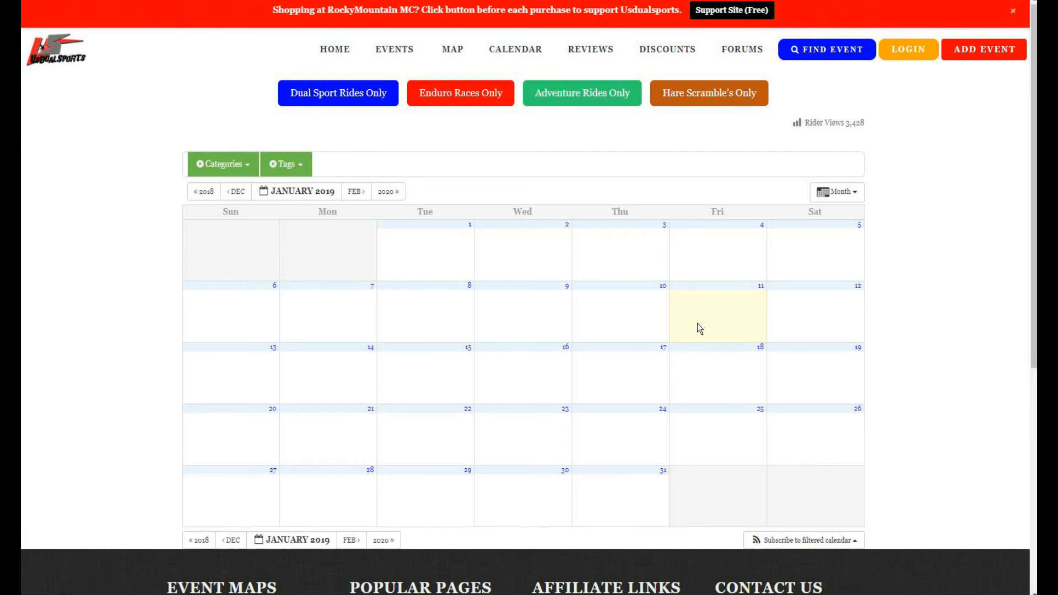
pyautogui.moveTo(708, 369)
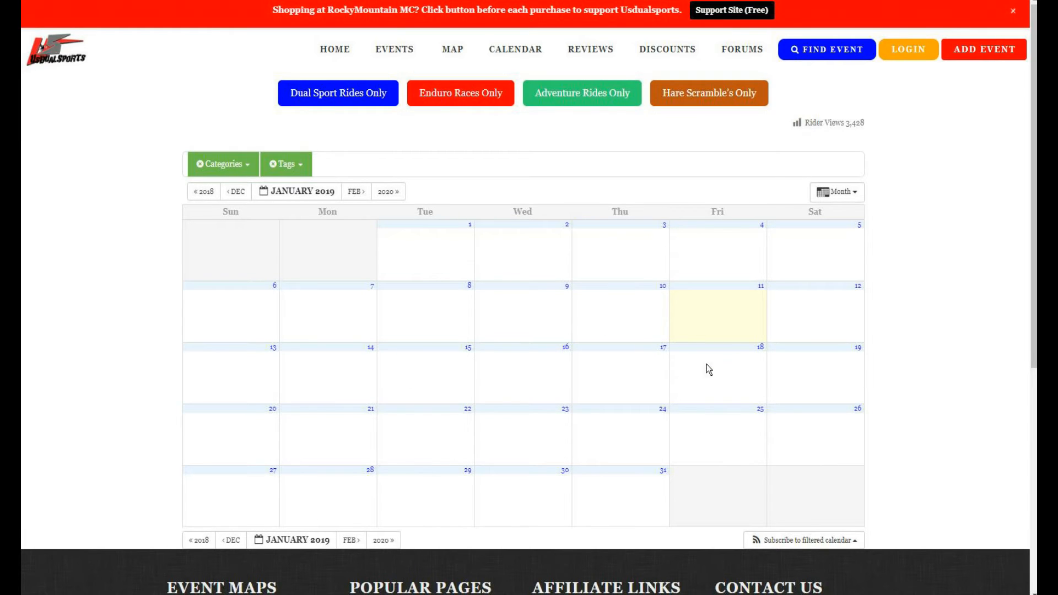
pyautogui.moveTo(287, 217)
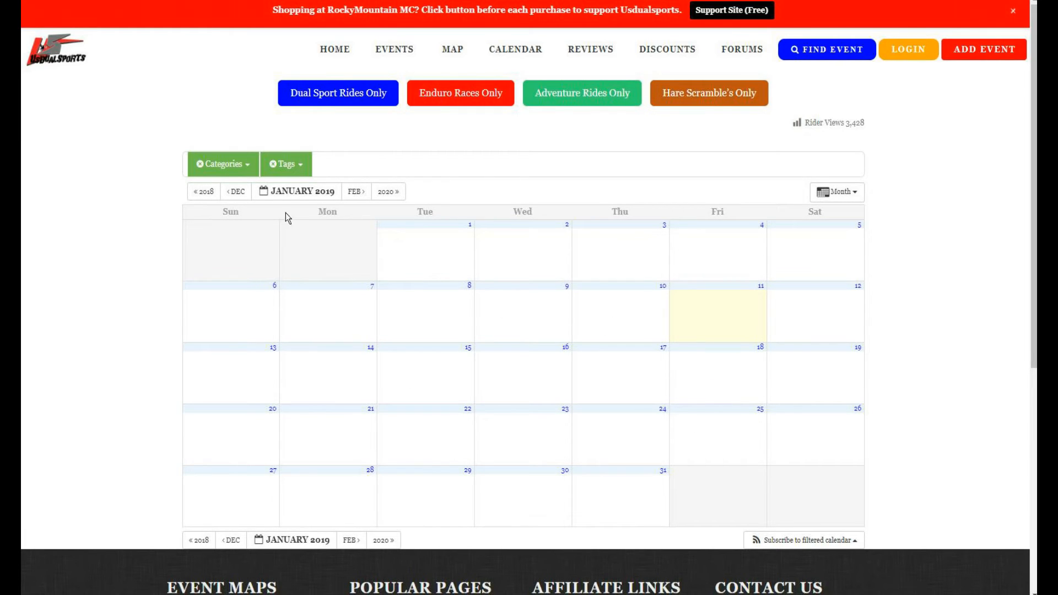
pyautogui.click(284, 164)
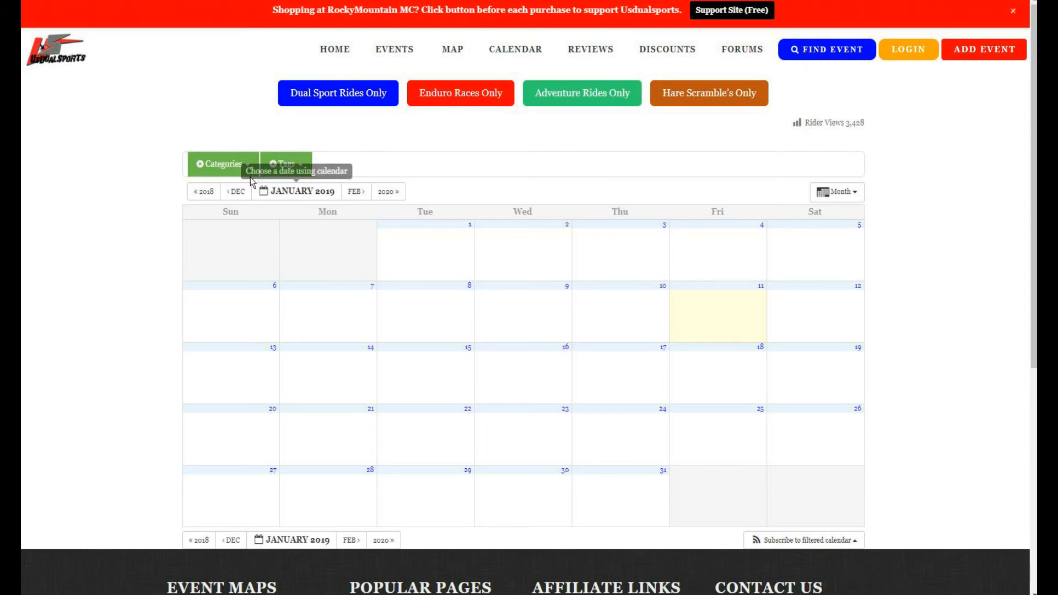
# - Add Adventure Ride to the Hare Scramble Race filter with the Indiana tag selected
pyautogui.click(223, 163)
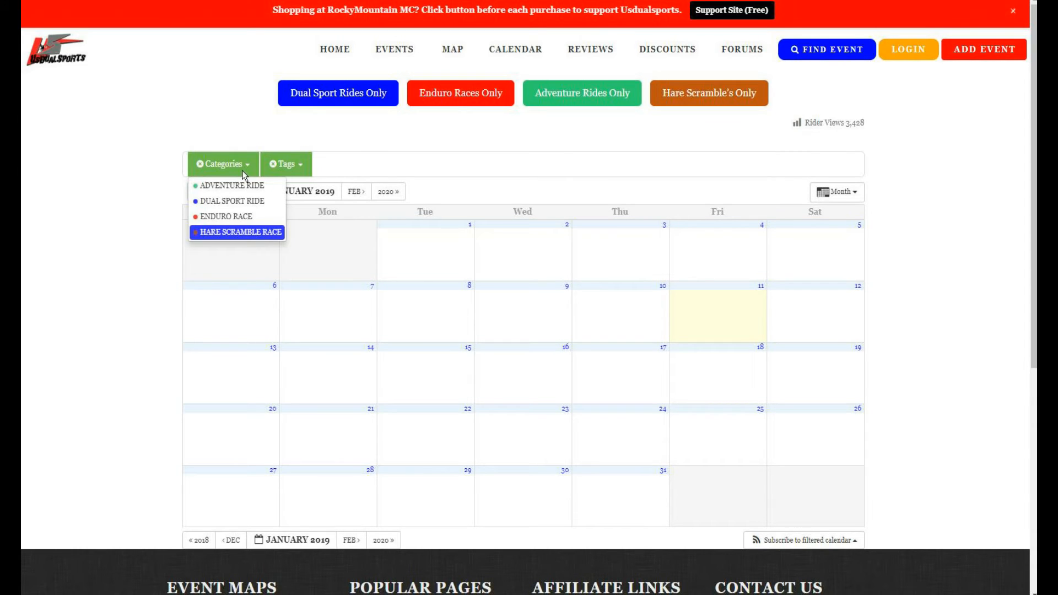
pyautogui.click(286, 164)
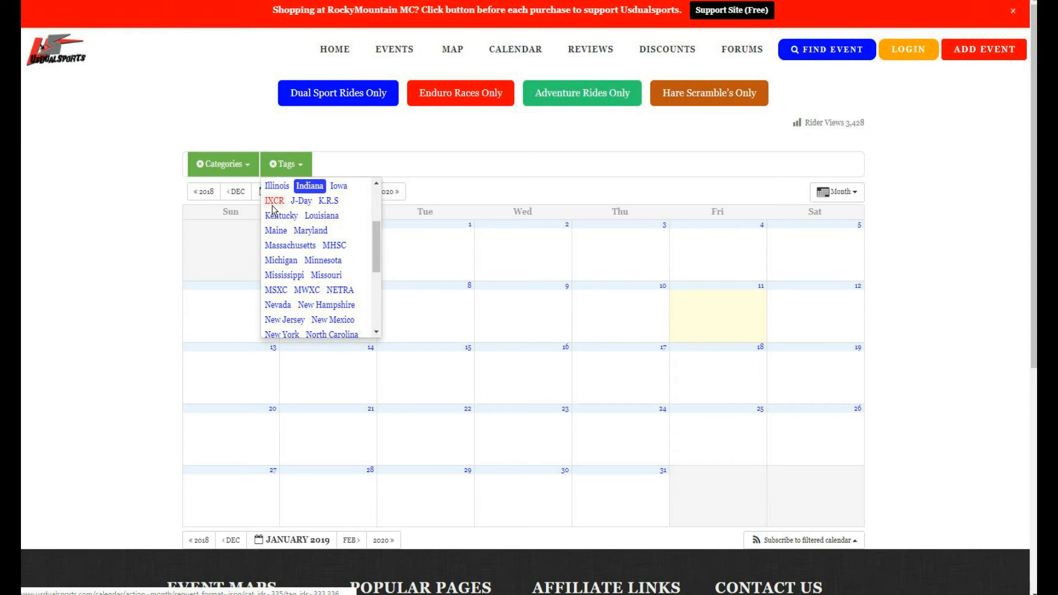
pyautogui.moveTo(280, 216)
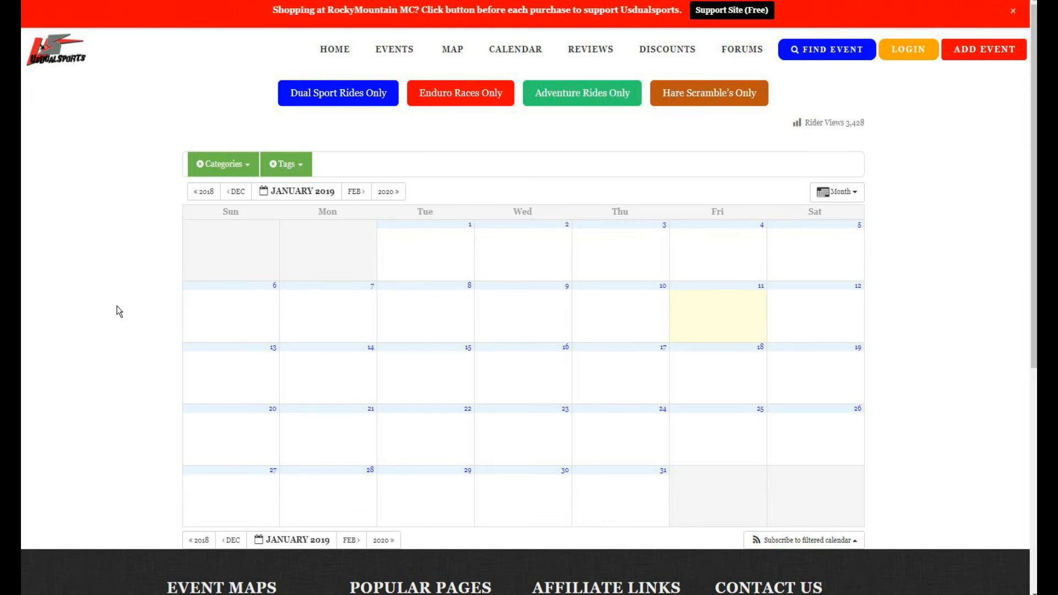
pyautogui.click(223, 165)
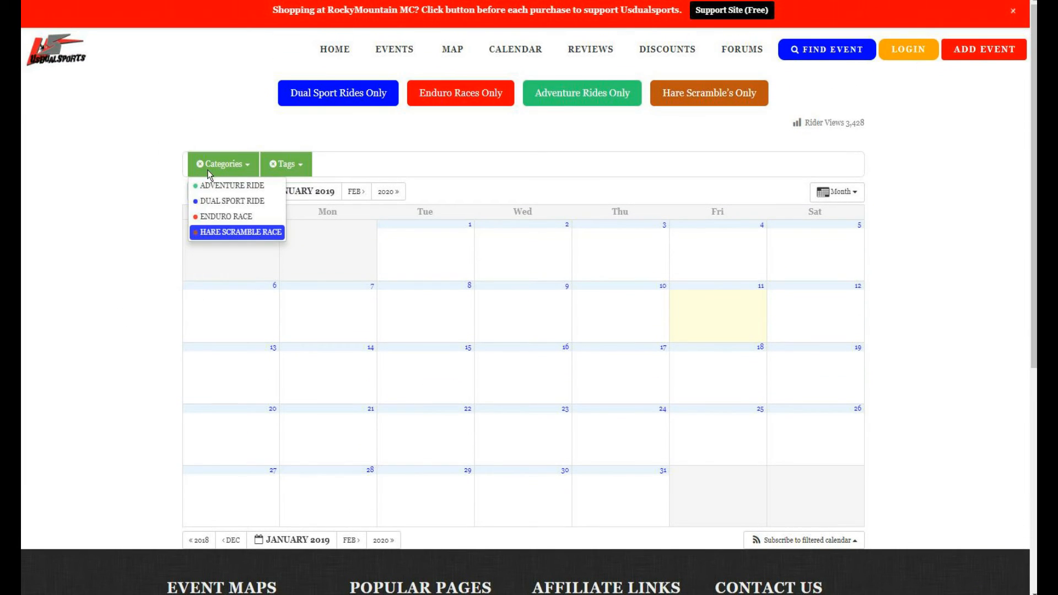
pyautogui.click(226, 185)
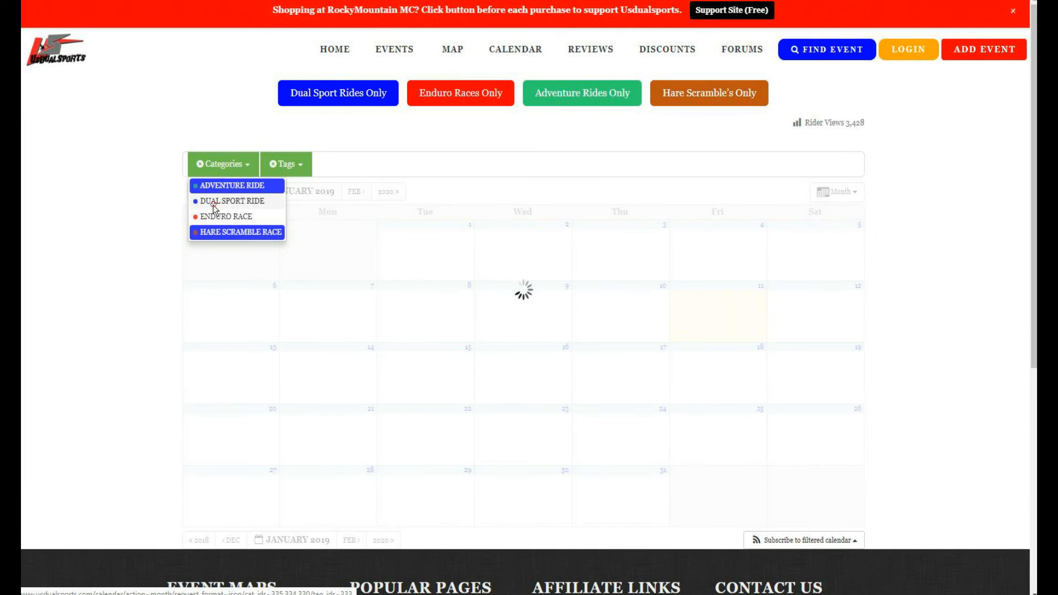
pyautogui.click(287, 165)
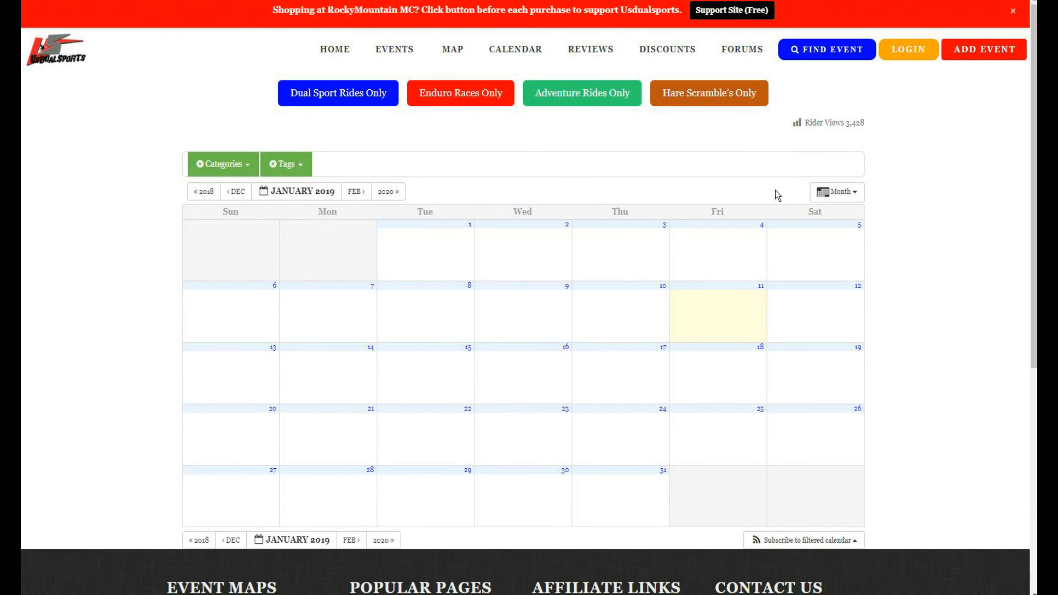
pyautogui.moveTo(441, 255)
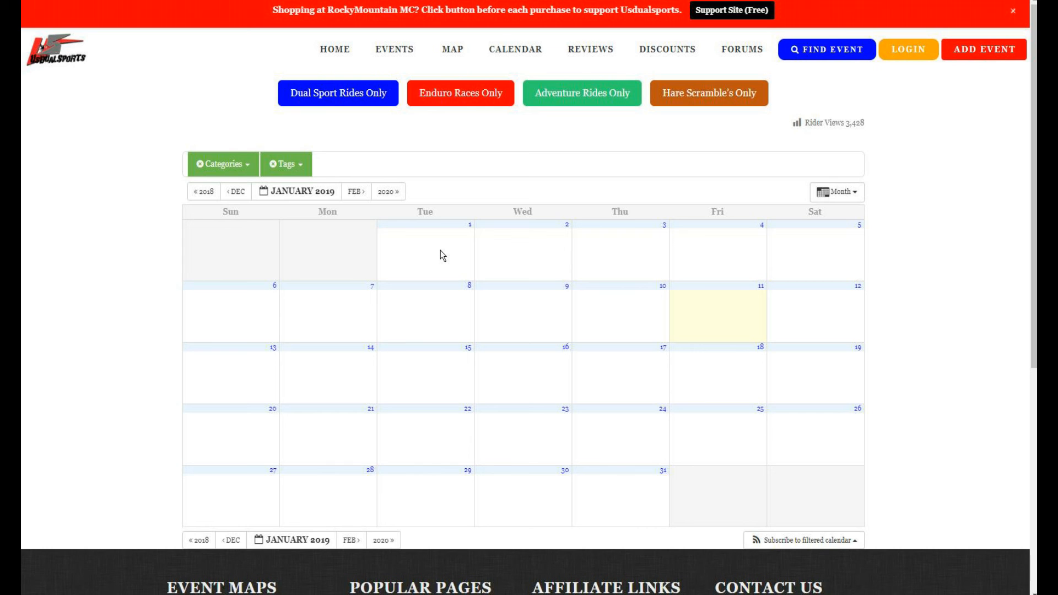
pyautogui.moveTo(570, 207)
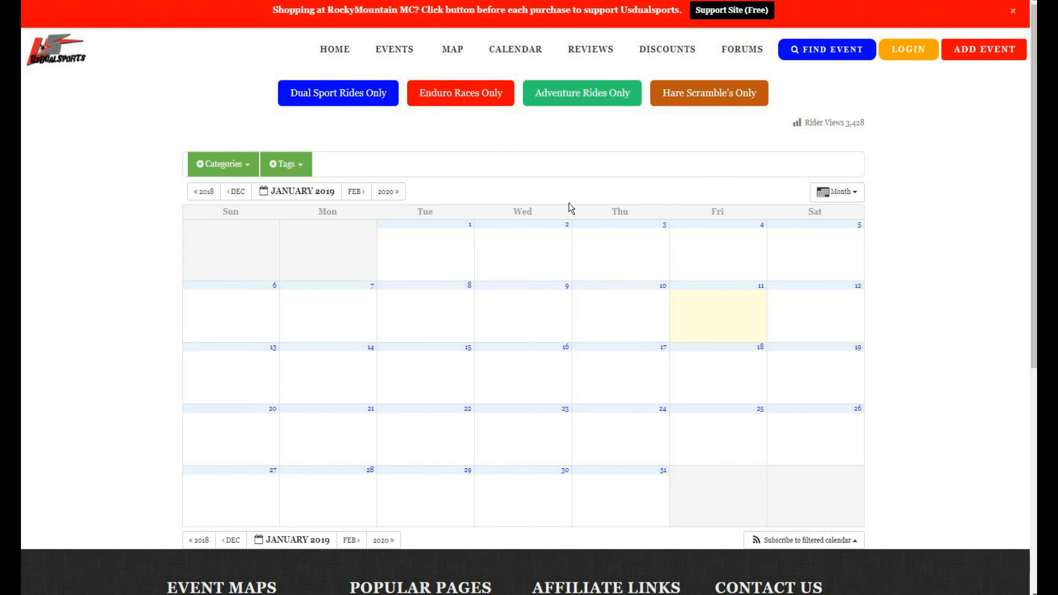
pyautogui.scroll(-3)
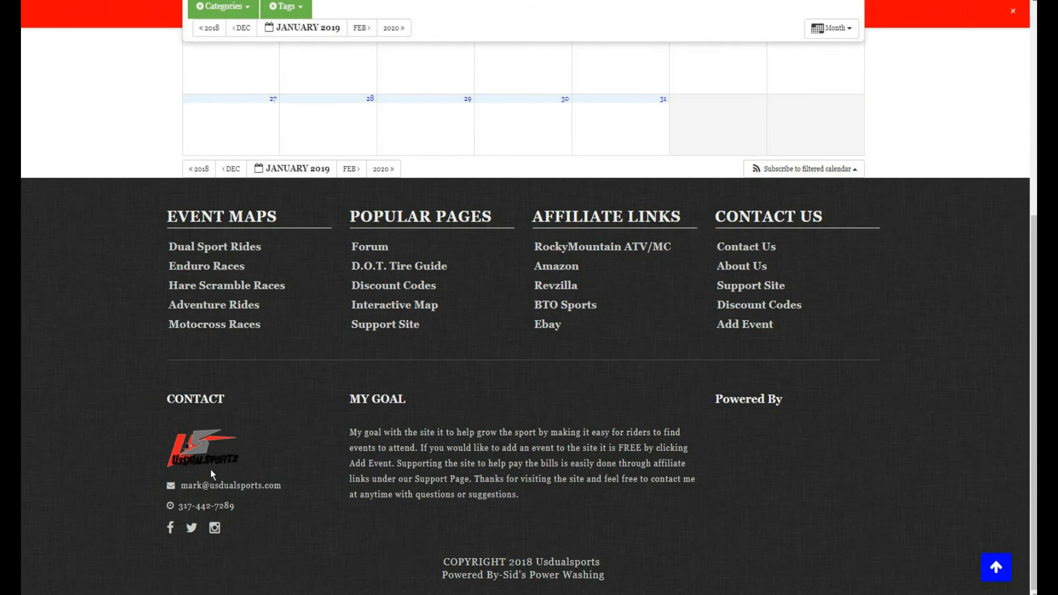
pyautogui.moveTo(198, 517)
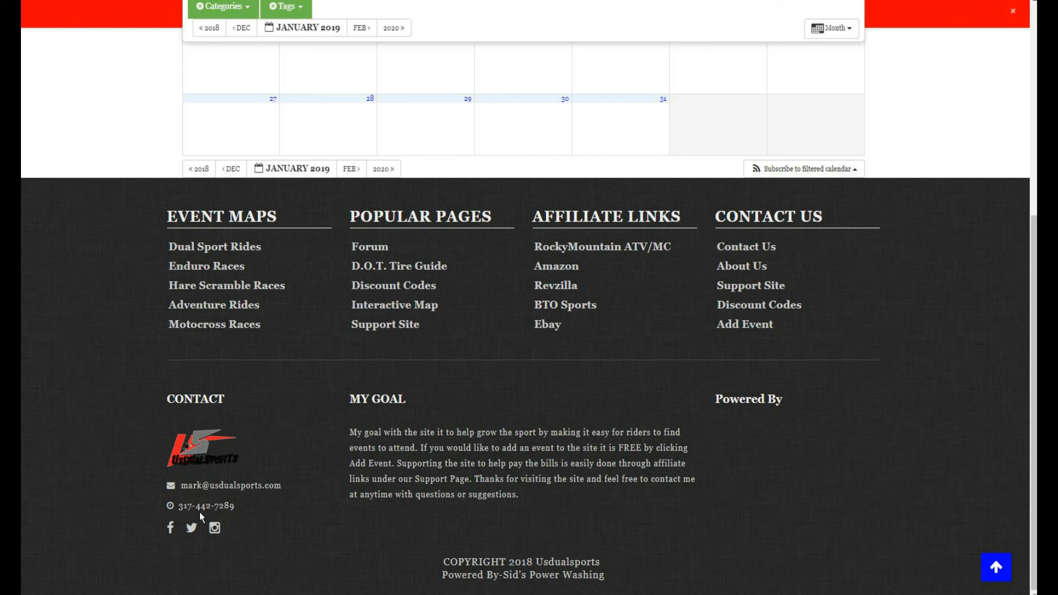
pyautogui.moveTo(572, 338)
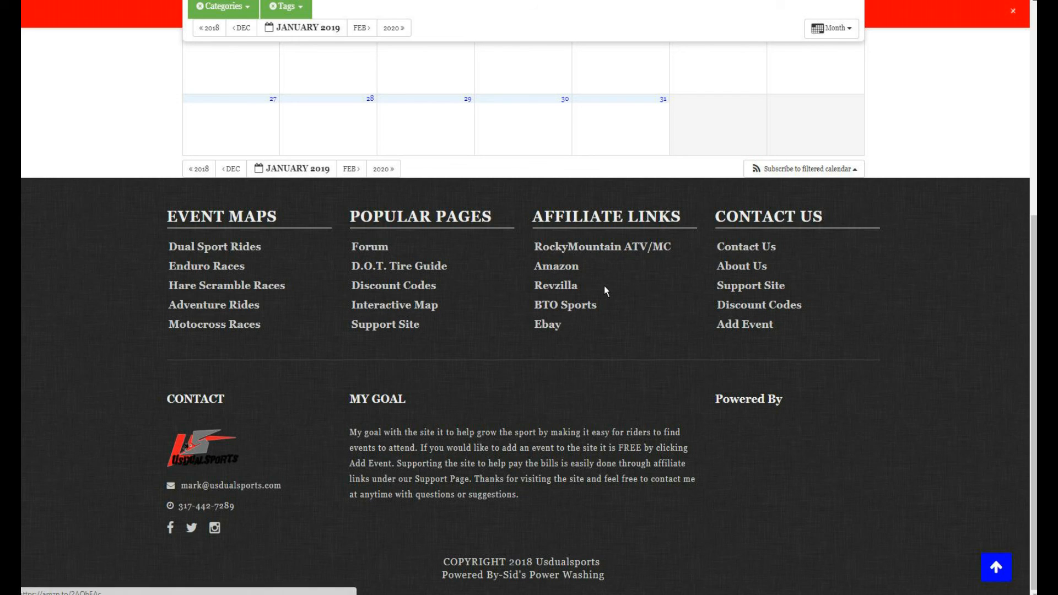
pyautogui.scroll(3)
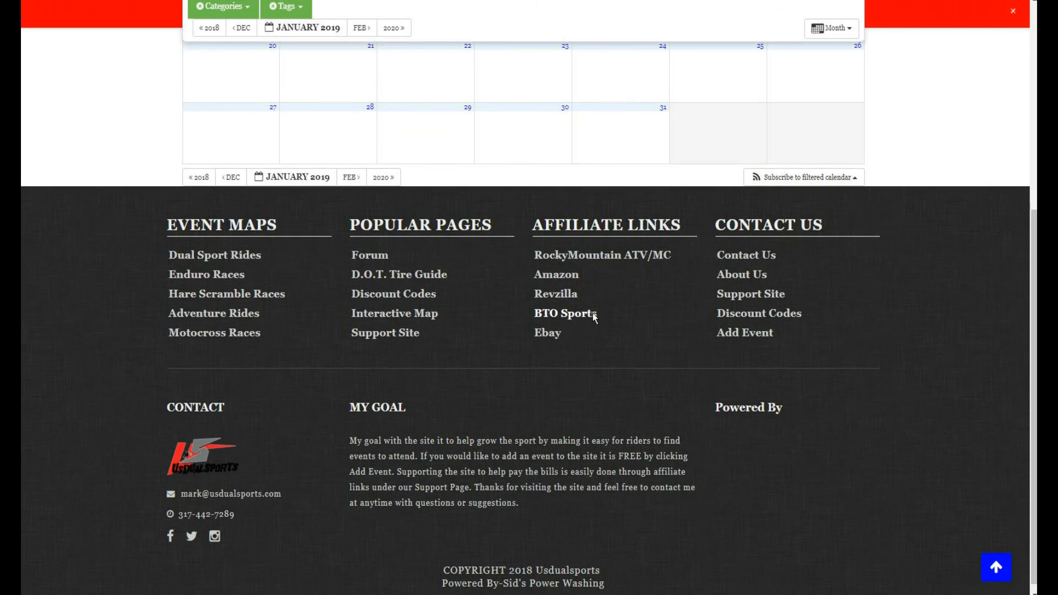
pyautogui.scroll(3)
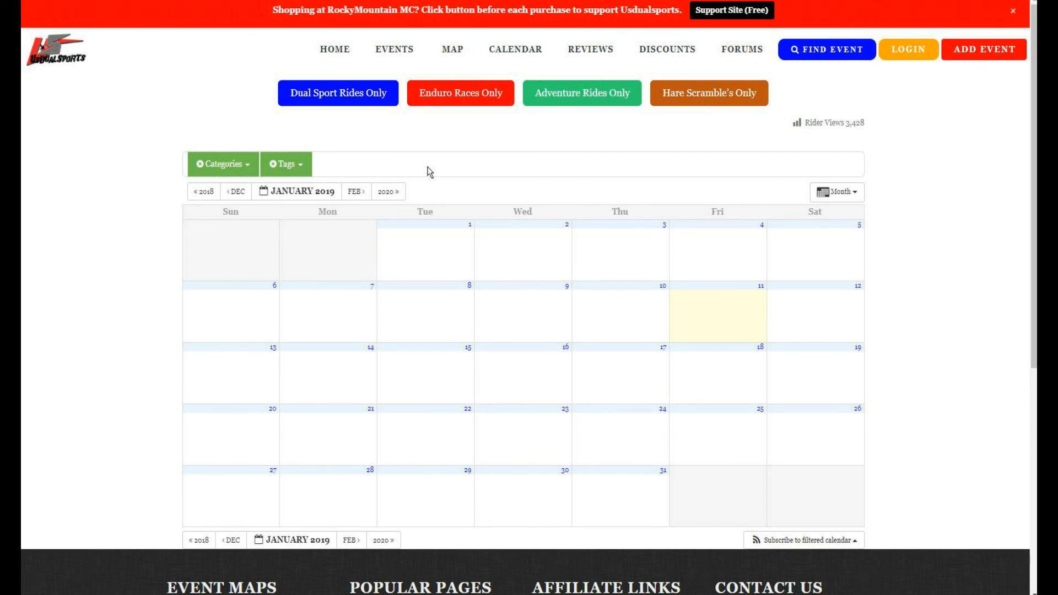
pyautogui.moveTo(401, 344)
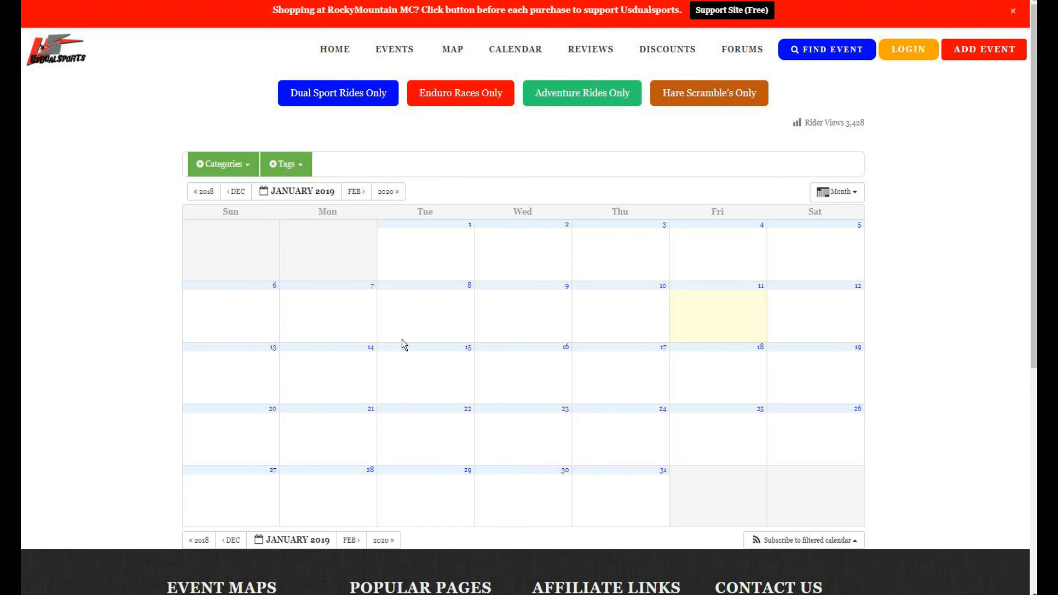